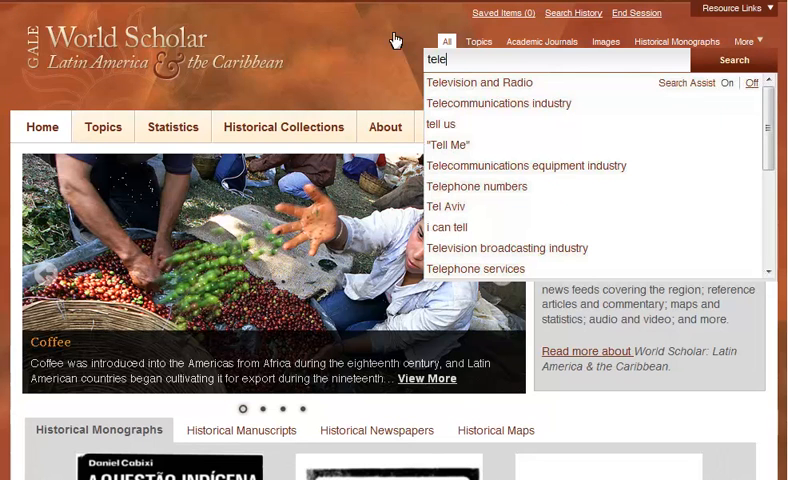
- Search for 'television' in Subject on the advanced search form, allowing variations
left_click(480, 82)
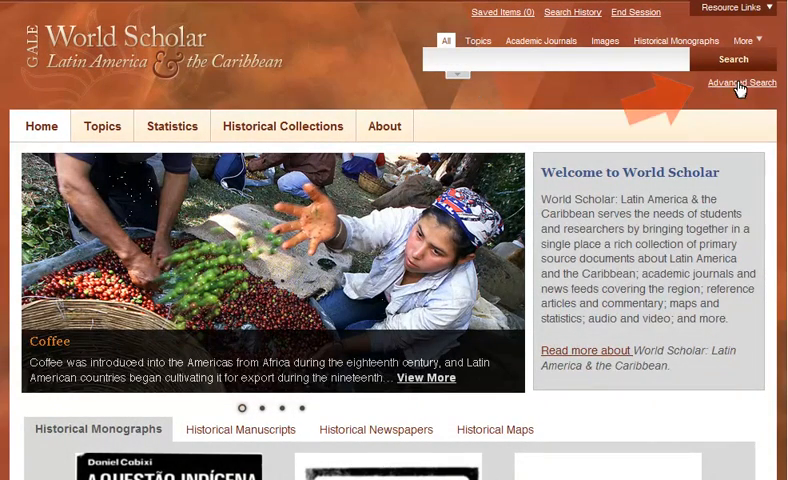
left_click(740, 82)
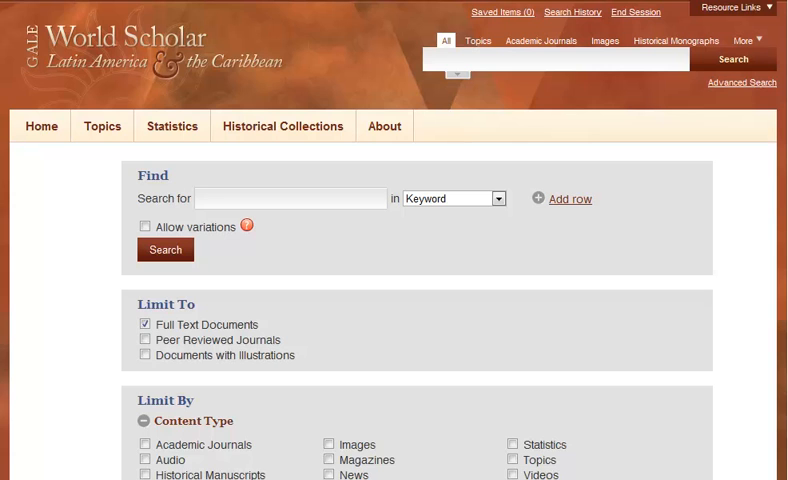
type("television")
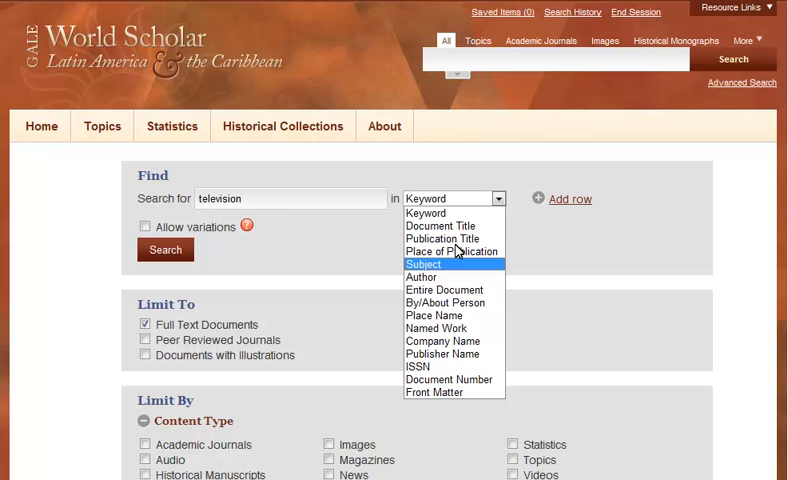
left_click(424, 264)
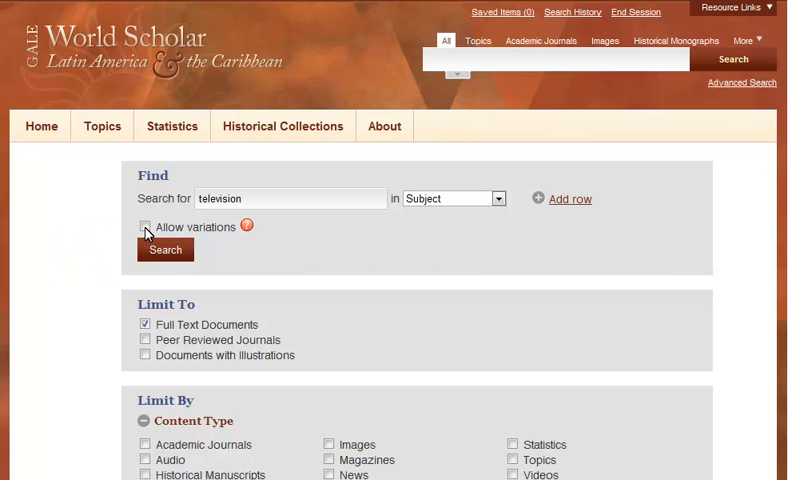
left_click(144, 226)
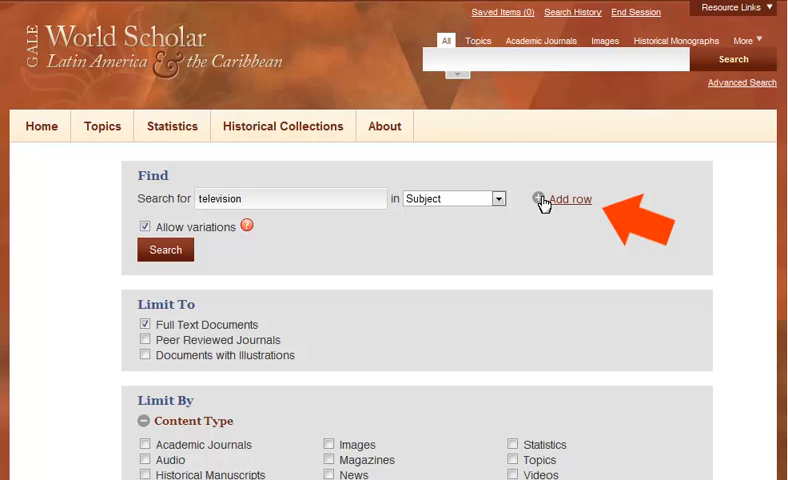
- Add an AND row for 'guatemala' searched in Place of Publication
left_click(568, 200)
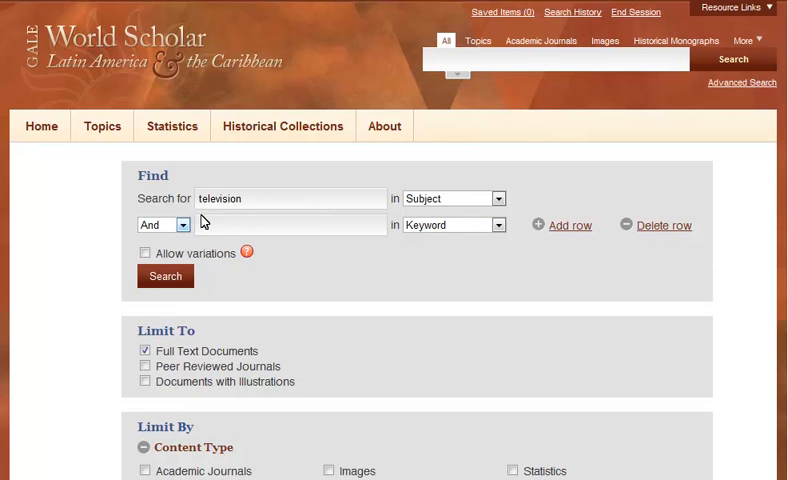
left_click(184, 224)
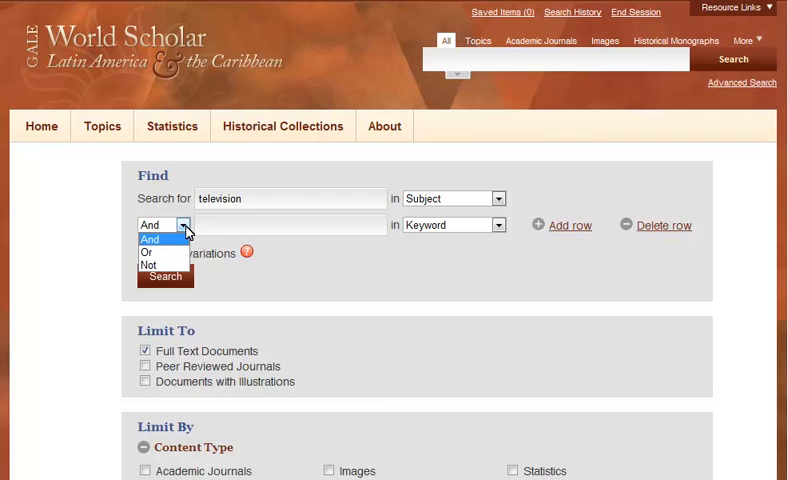
left_click(148, 240)
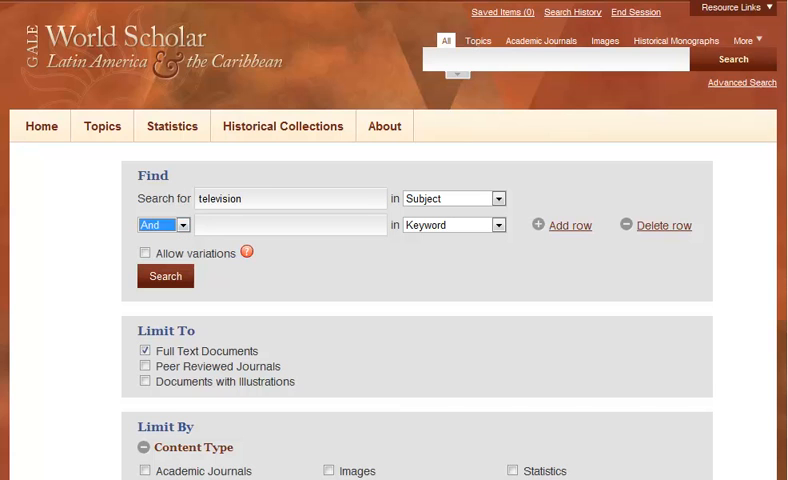
type("guatemala")
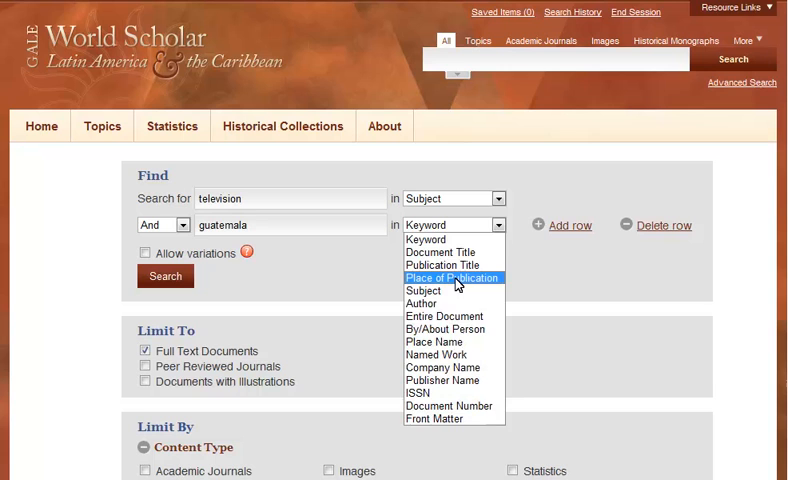
left_click(454, 278)
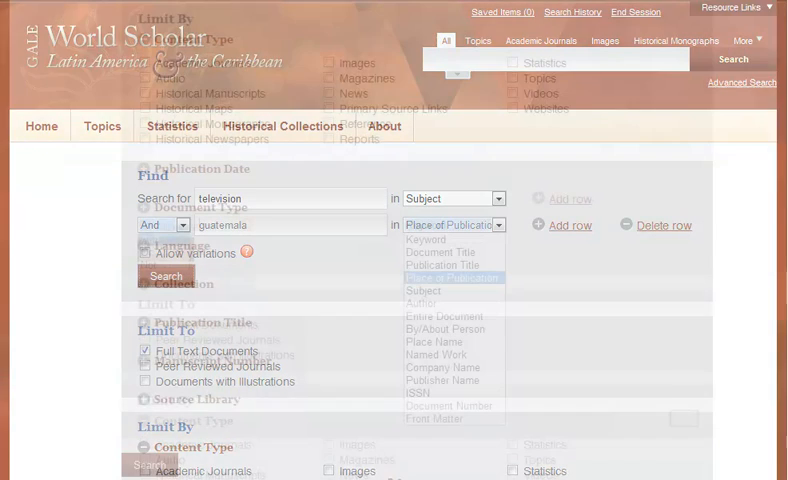
- Review the Publication Date and Document Type limits, then run the search for 13 full-text Historical Monographs
scroll("down", 3)
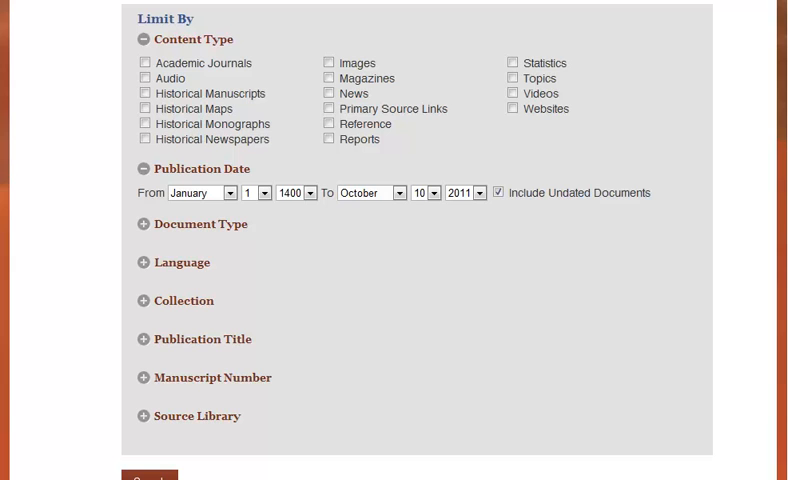
left_click(144, 224)
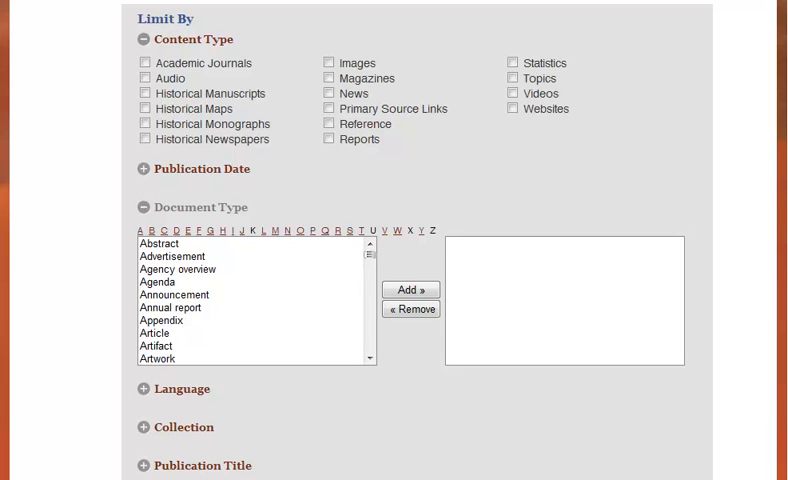
left_click(144, 208)
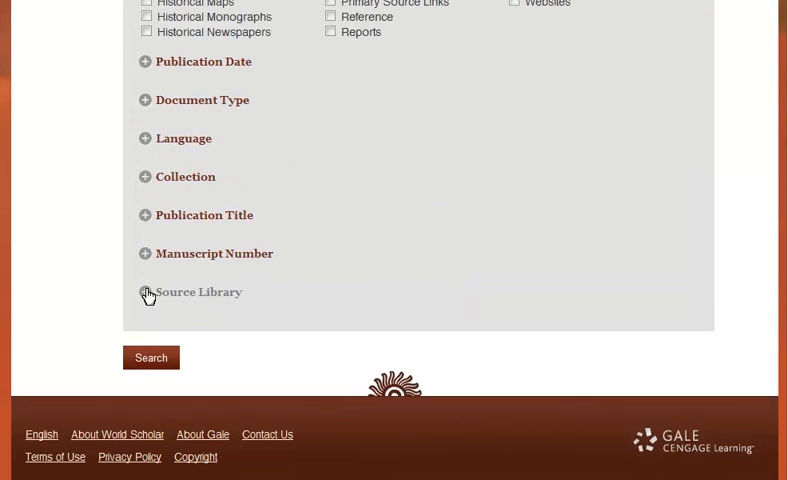
left_click(152, 356)
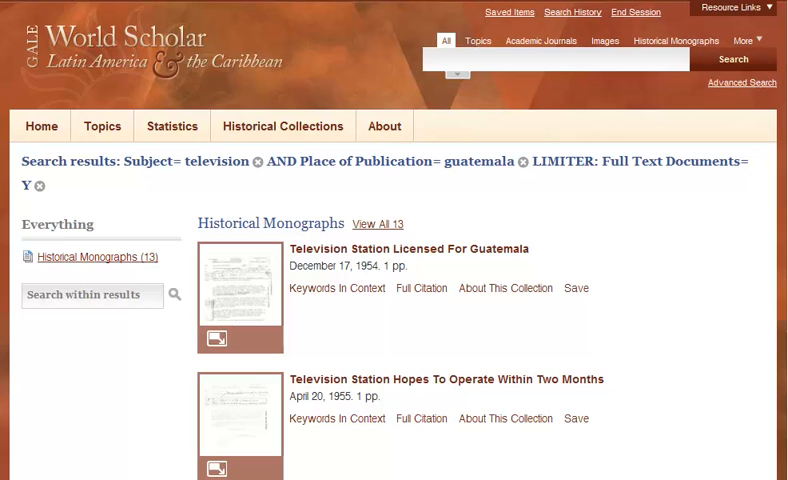